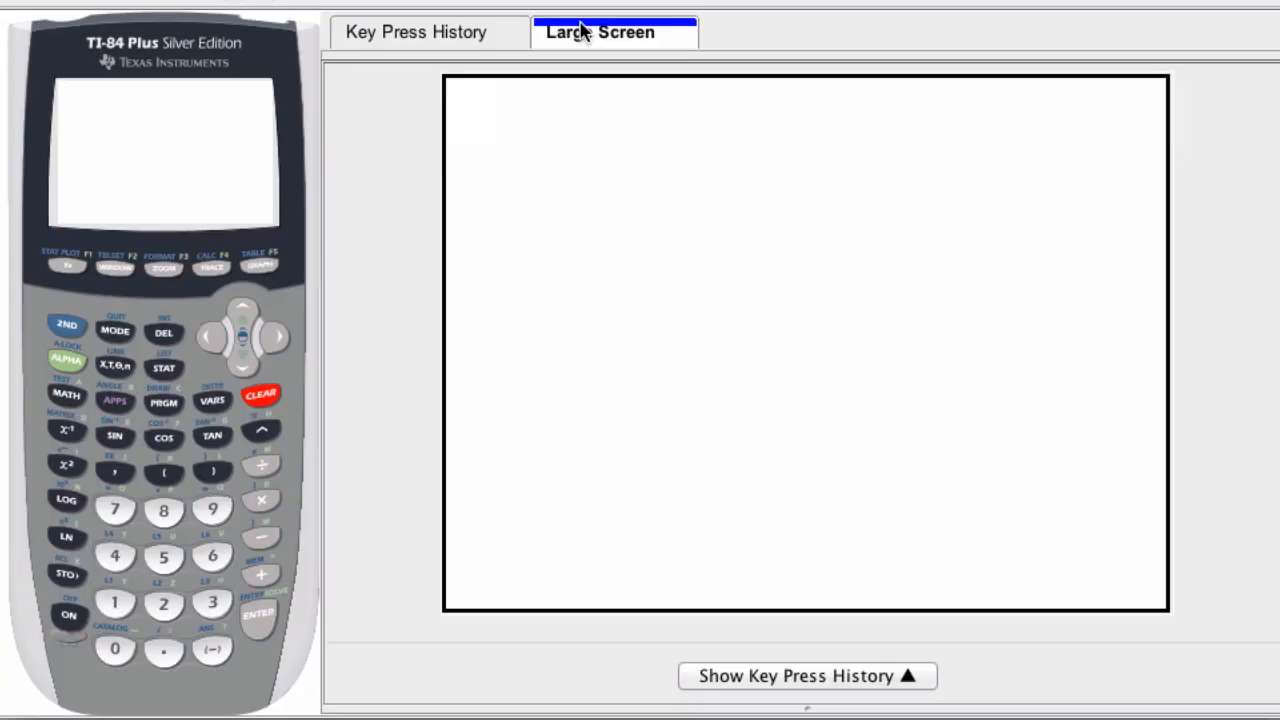
mouse_move(333, 273)
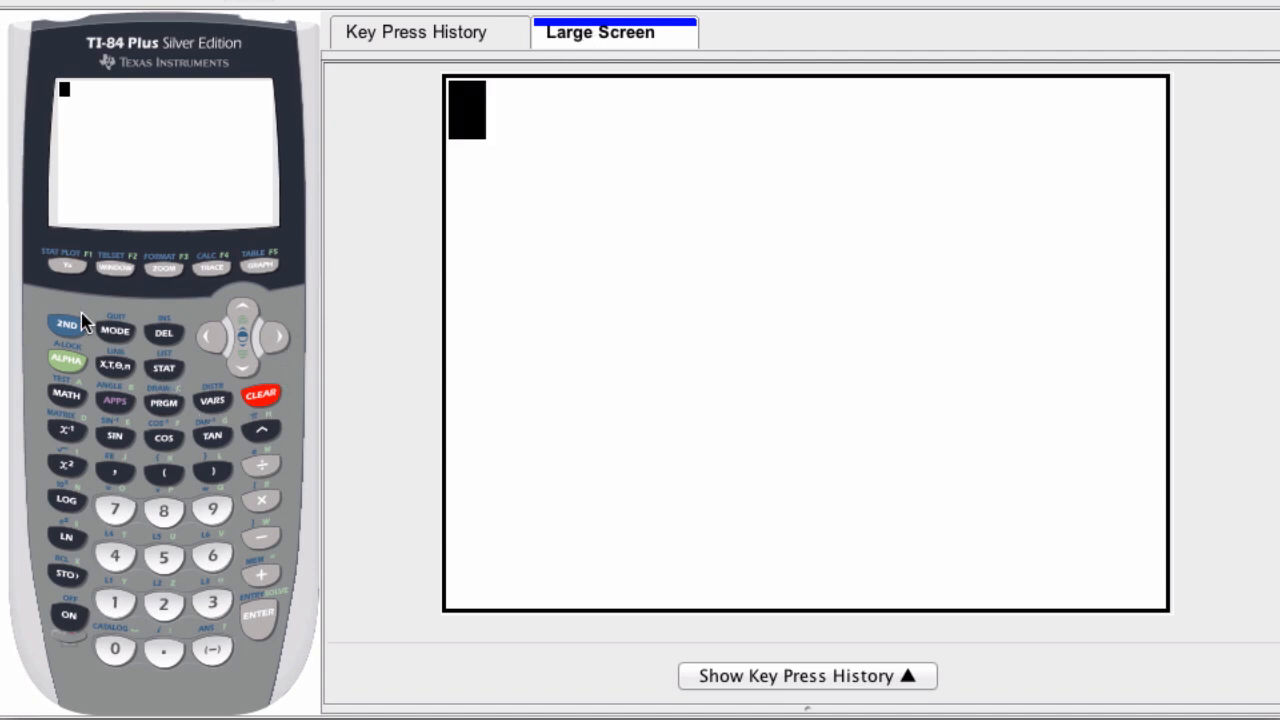
Step: Insert the imaginary unit i with 2nd and the decimal key, then evaluate it
click(66, 324)
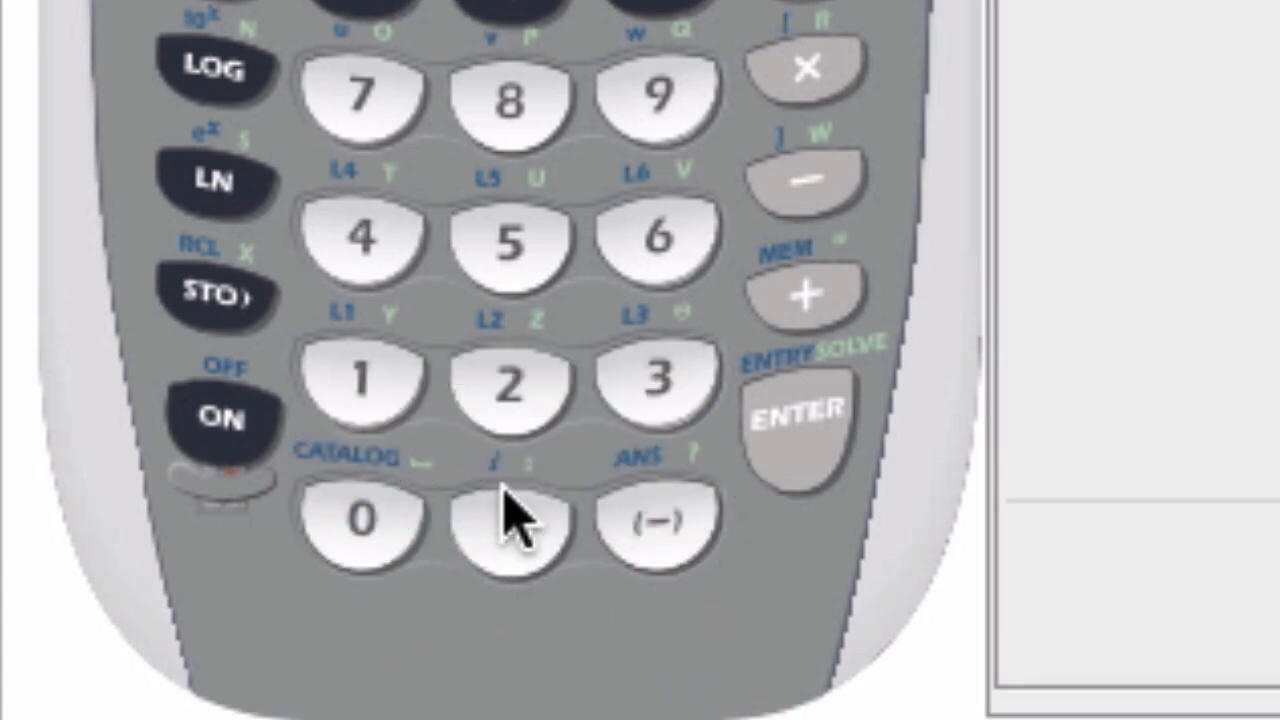
click(510, 525)
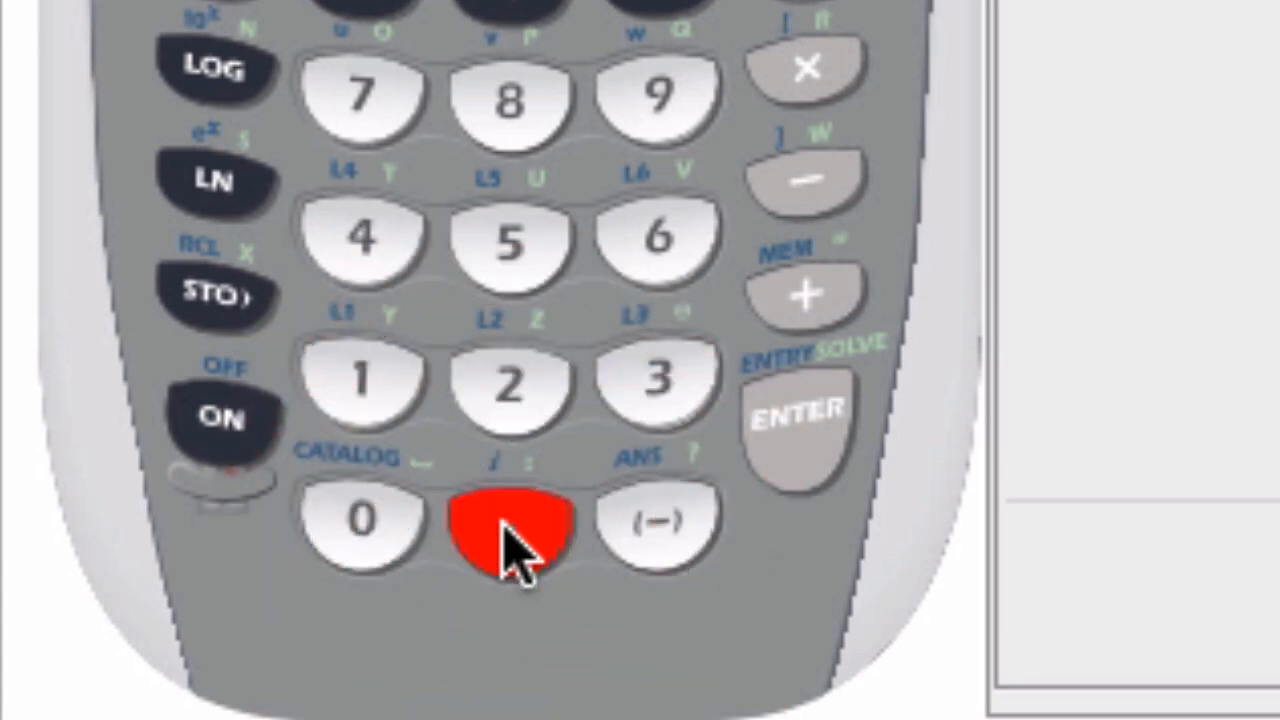
click(510, 525)
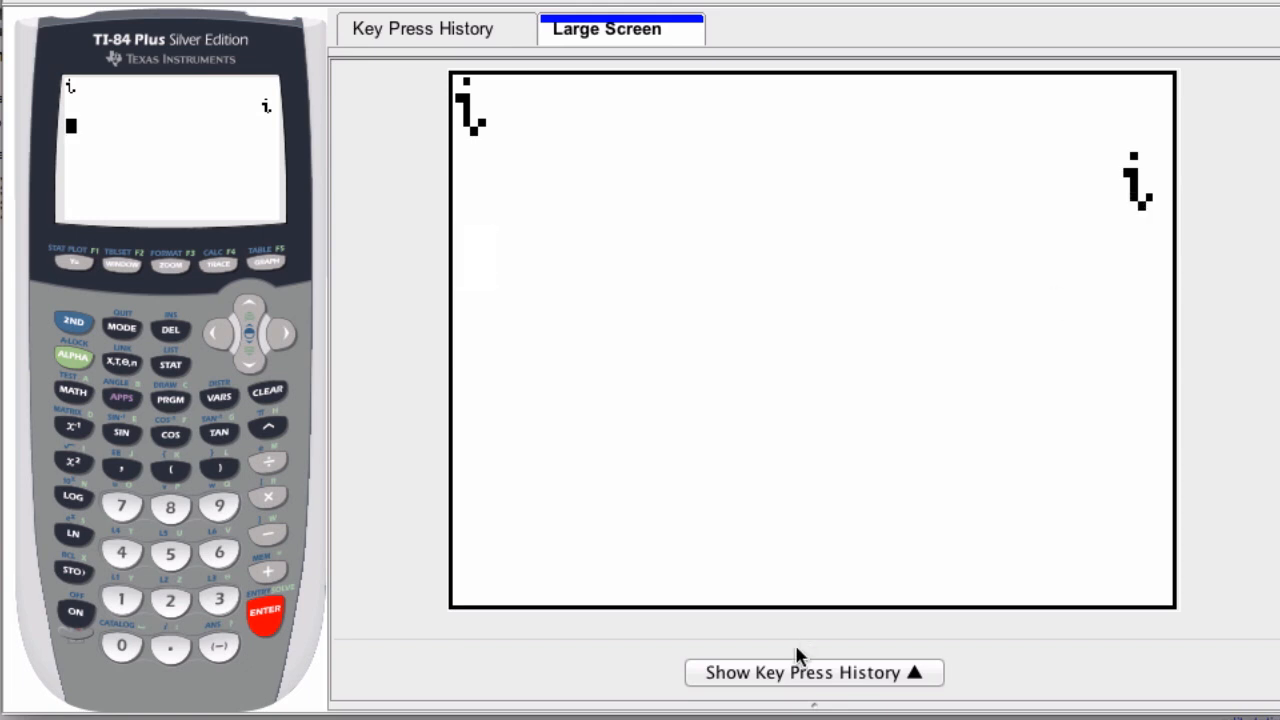
click(219, 600)
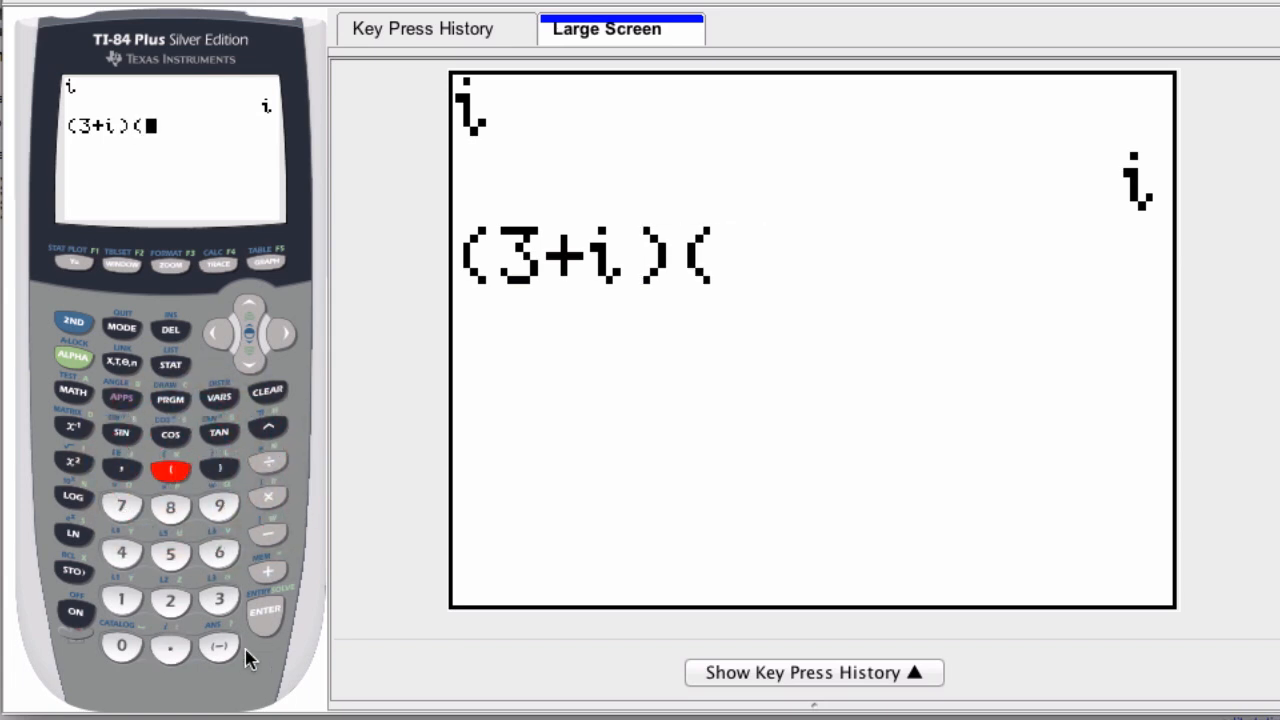
Step: Complete the entry (3+i)(3-i) by adding the second factor's parenthesis and i
click(267, 533)
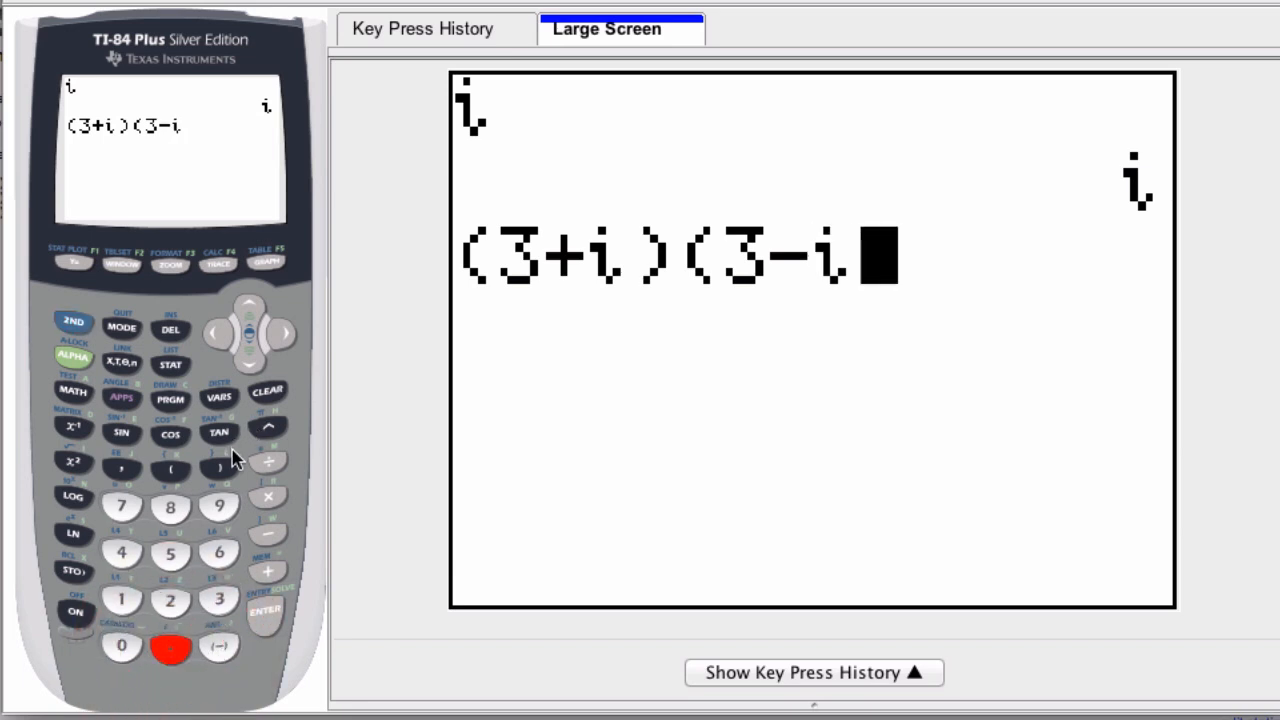
click(218, 468)
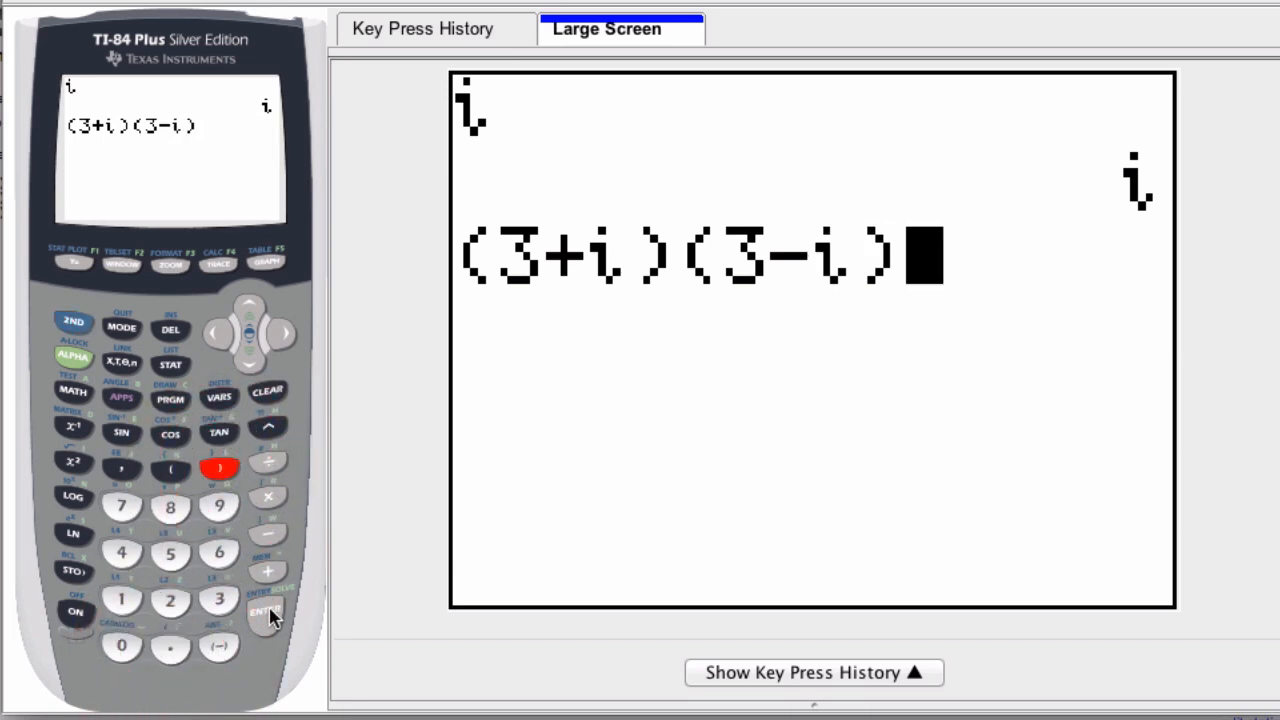
Step: Close the second factor and evaluate (3+i)(3-i), giving 10
click(266, 611)
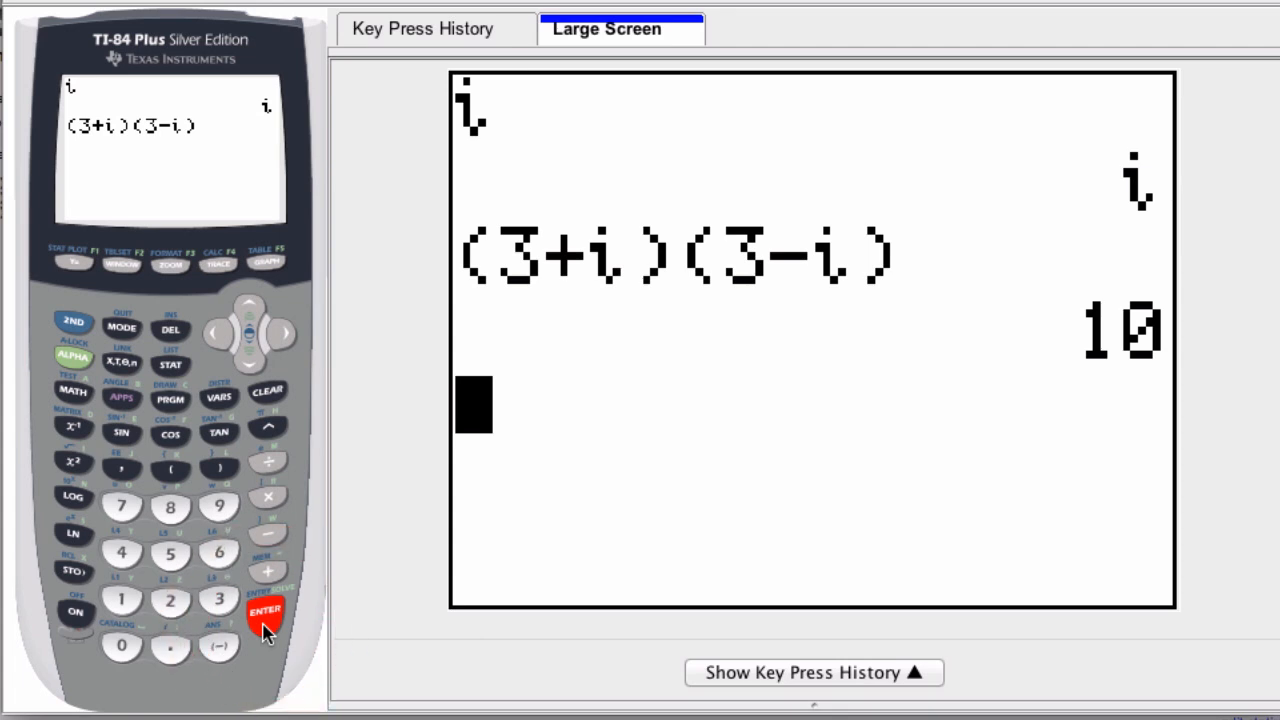
click(265, 611)
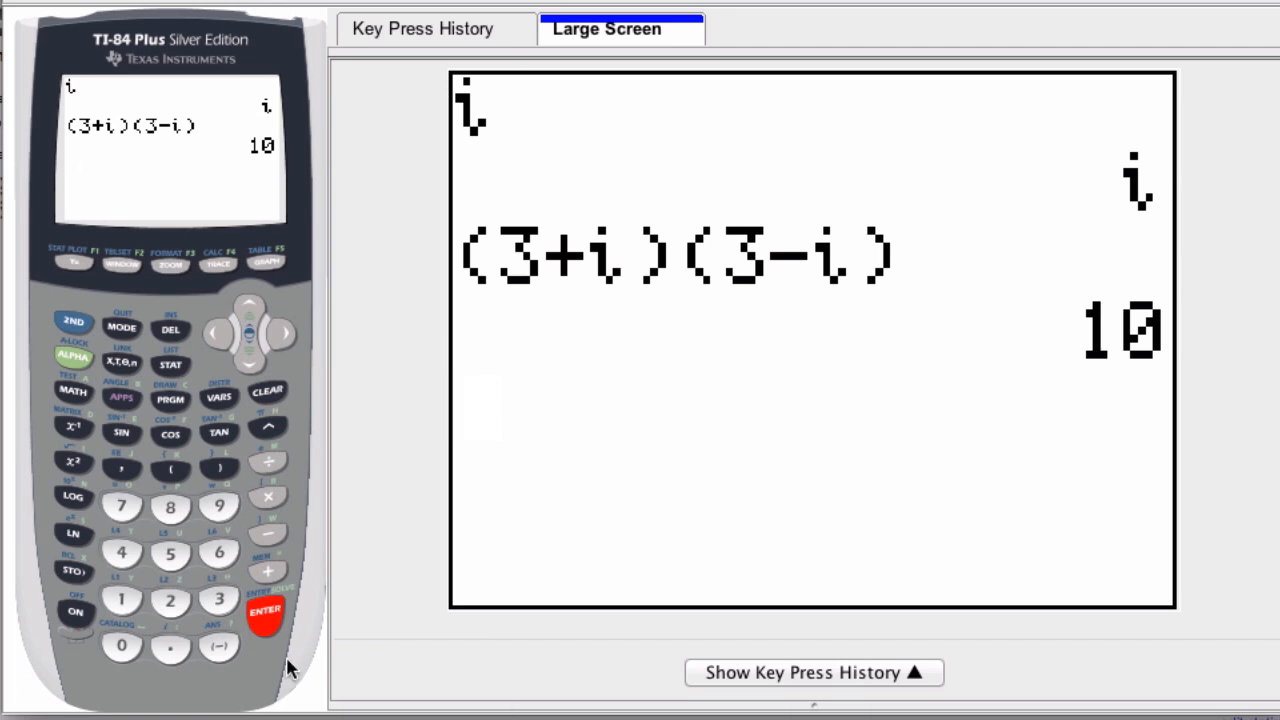
mouse_move(170, 650)
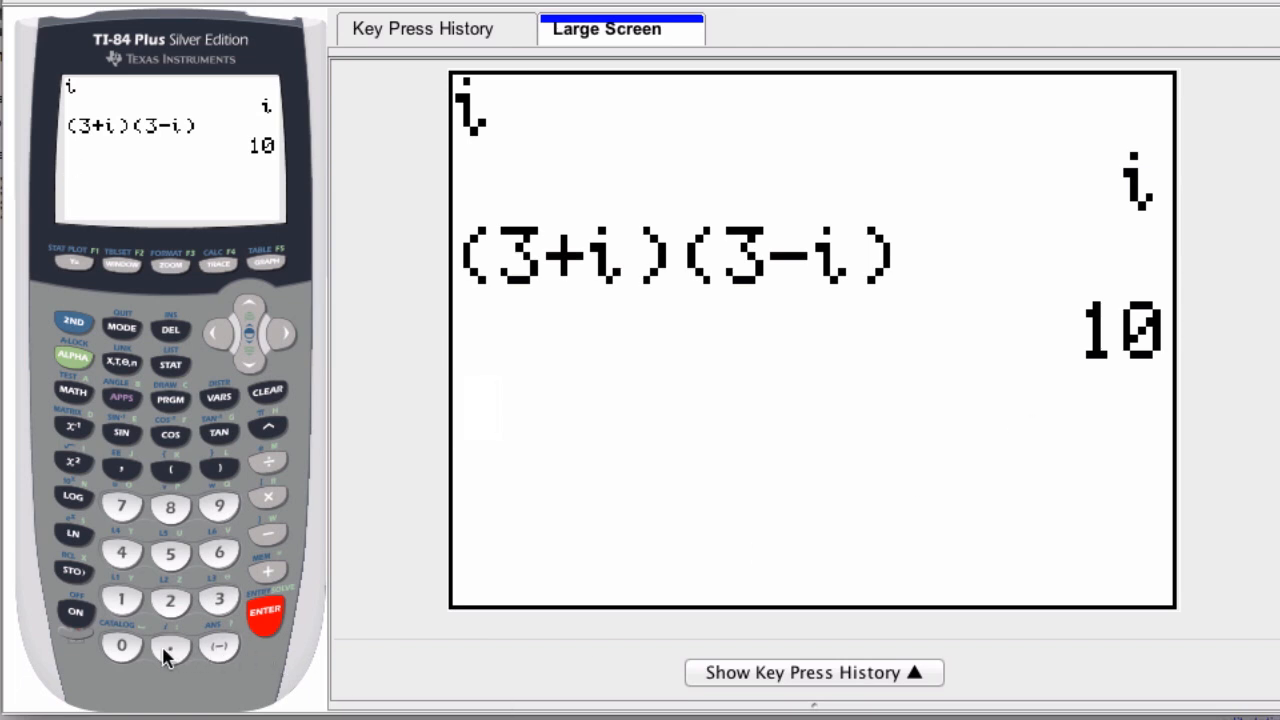